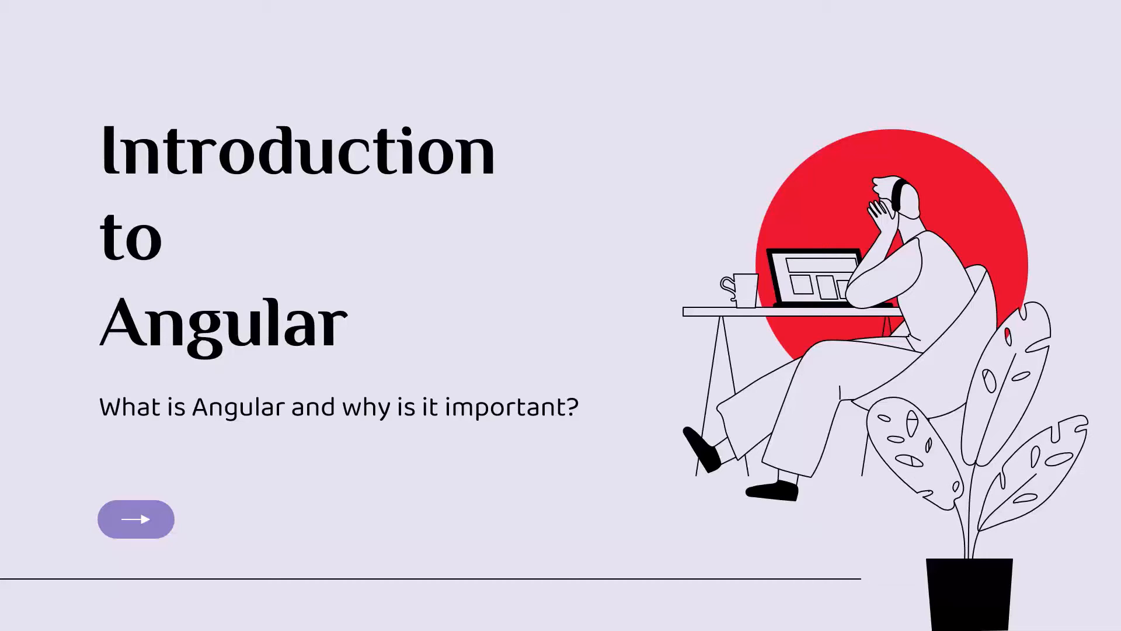
# Step: Advance from the title slide to the slide defining Angular as a component-based framework
pyautogui.click(136, 518)
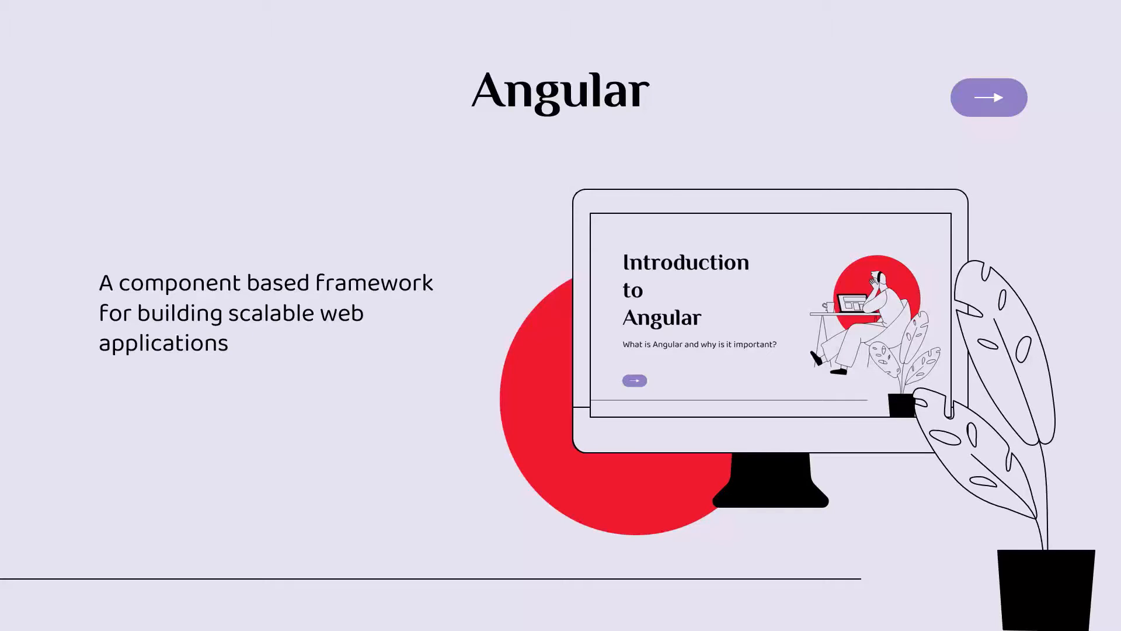
# Step: Advance to the Angular Timeline slide showing AngularJS created at Google in 2010
pyautogui.click(988, 97)
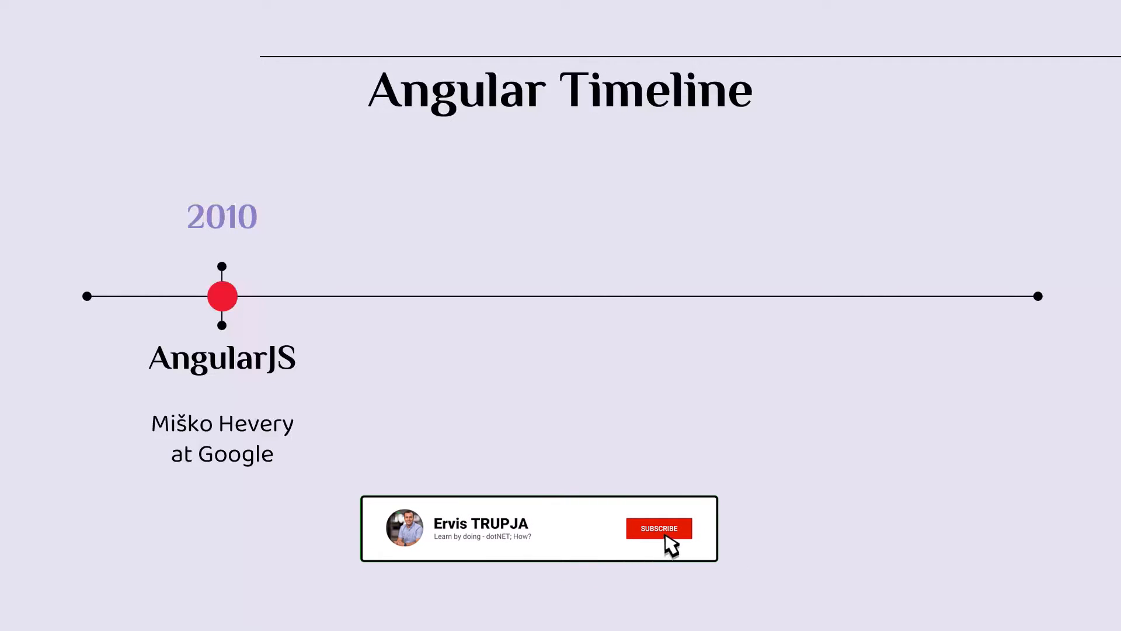
# Step: Reveal the Angular 2 (2016) and Angular 14 (2022) entries, then advance to the article link slide
pyautogui.click(656, 528)
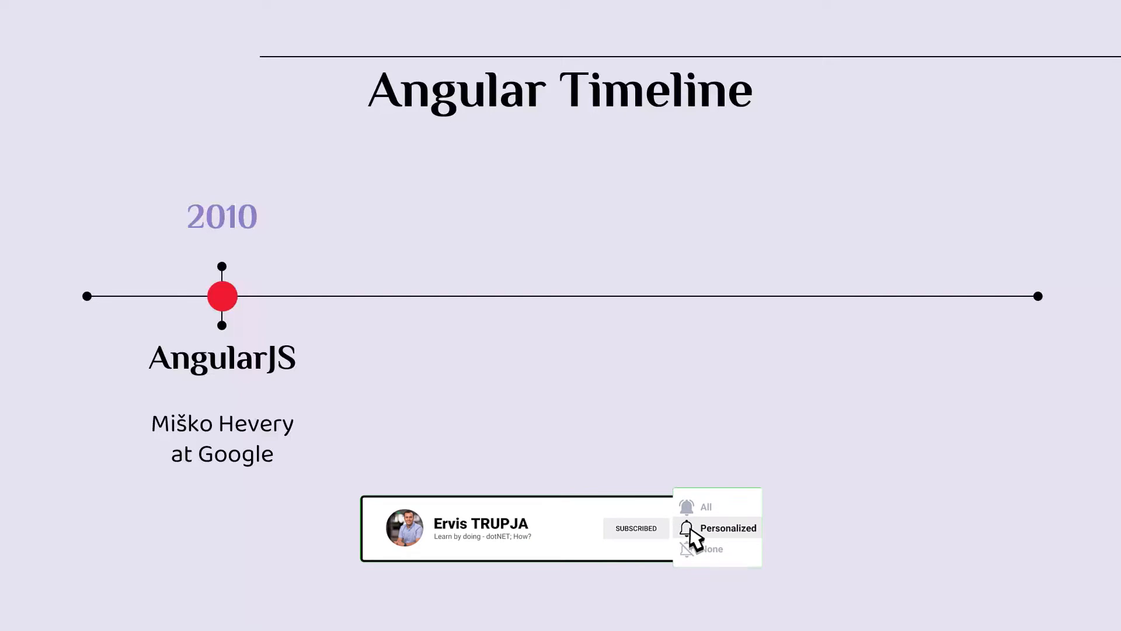
pyautogui.click(729, 528)
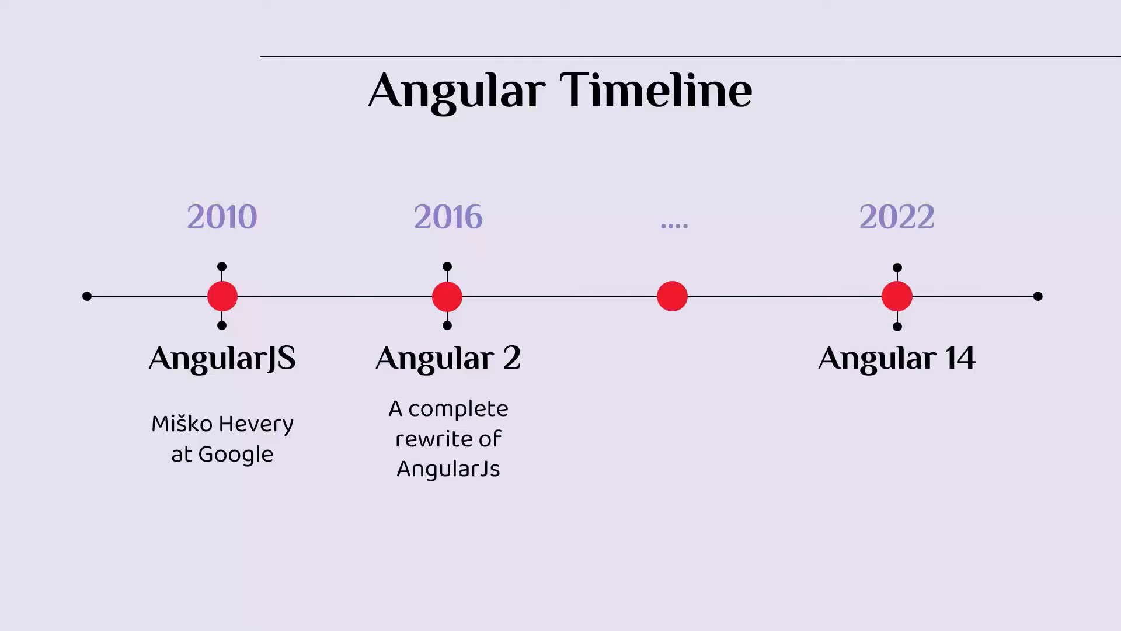
pyautogui.click(989, 98)
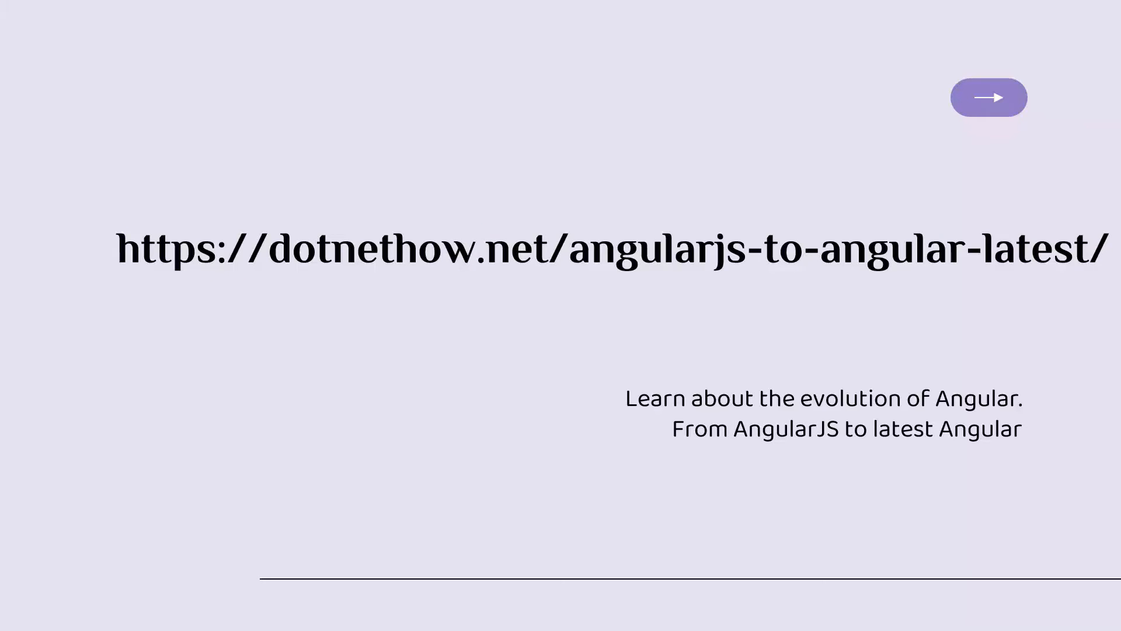
# Step: Advance past the article link to the 'Angular architecture' title slide
pyautogui.click(988, 97)
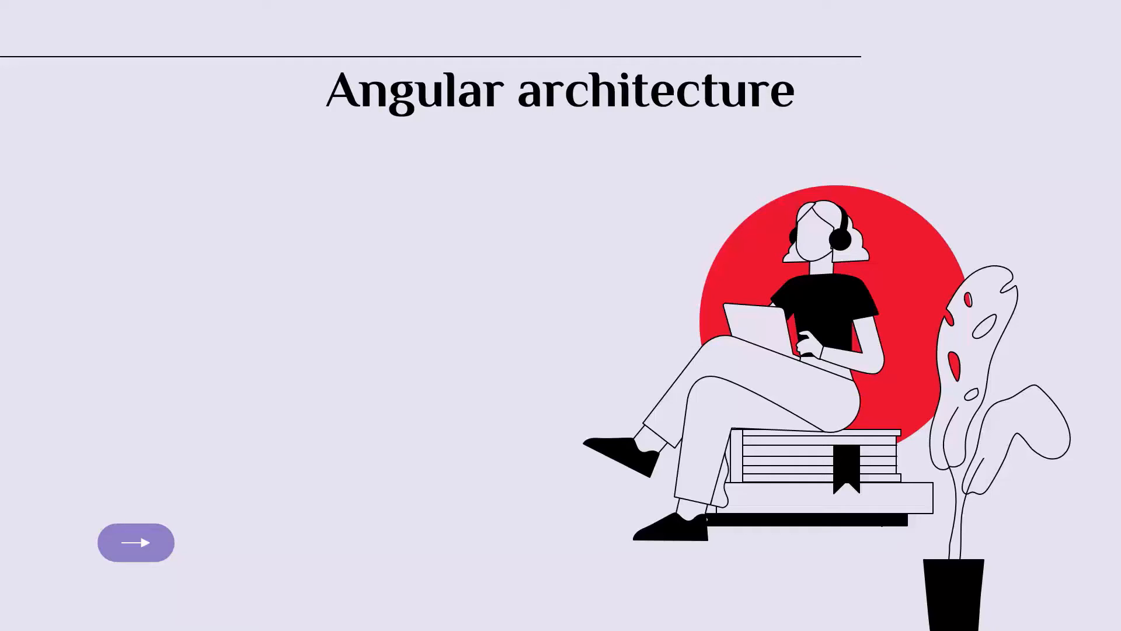
# Step: Reveal the Modules heading, its 'group of components' description, and the Components heading
pyautogui.click(136, 543)
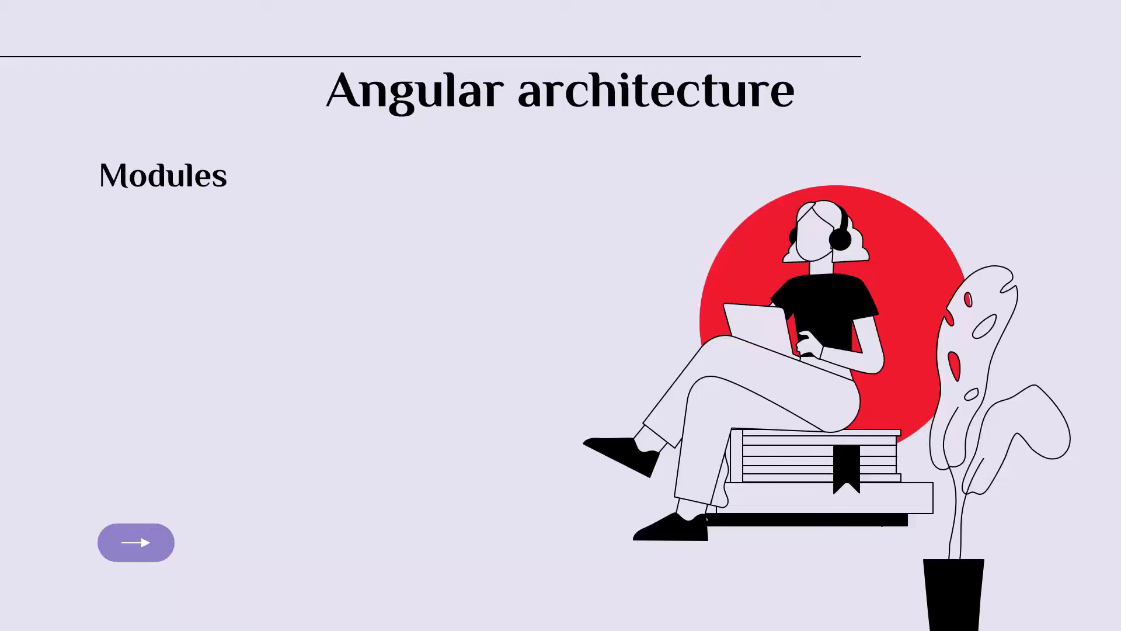
pyautogui.click(136, 541)
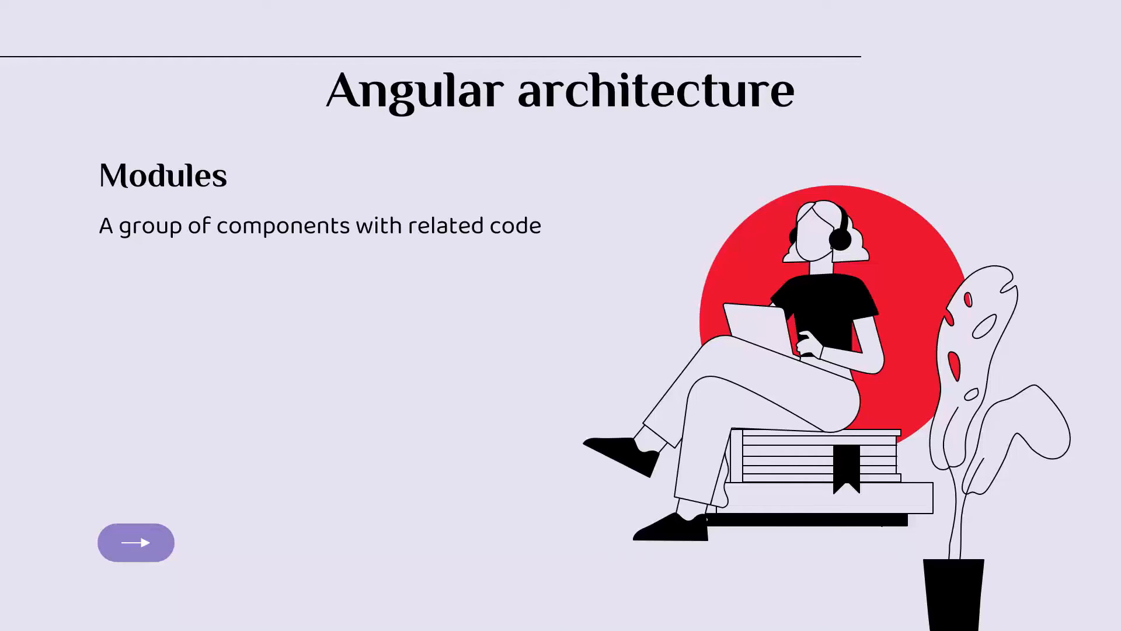
pyautogui.click(136, 541)
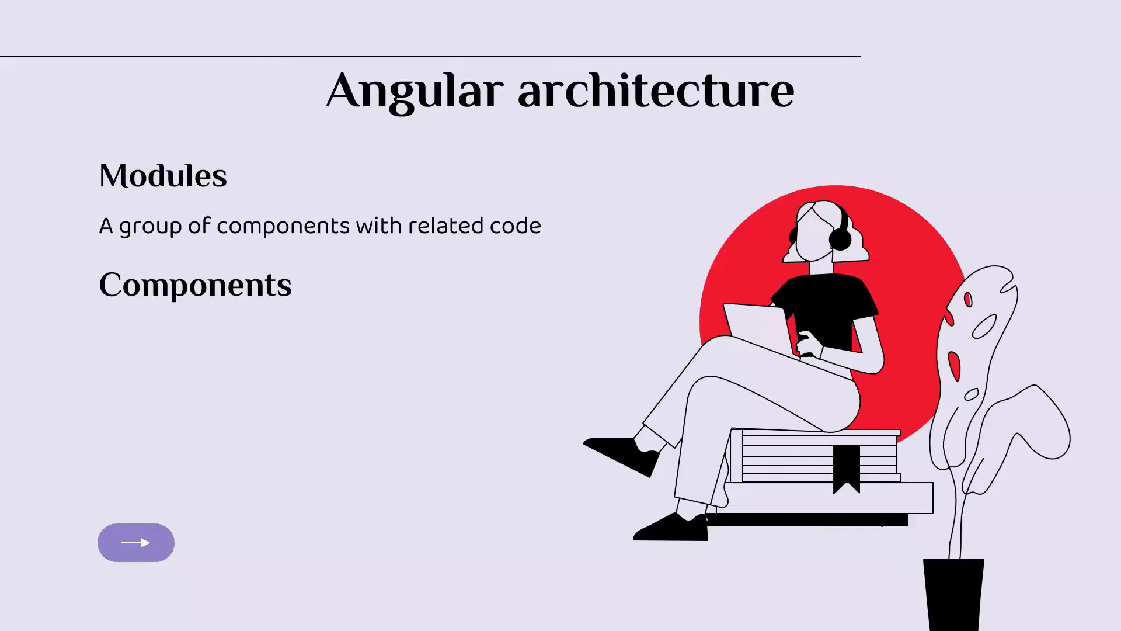
# Step: Reveal the Components description and the Services and DI point for sharing business logic
pyautogui.click(136, 541)
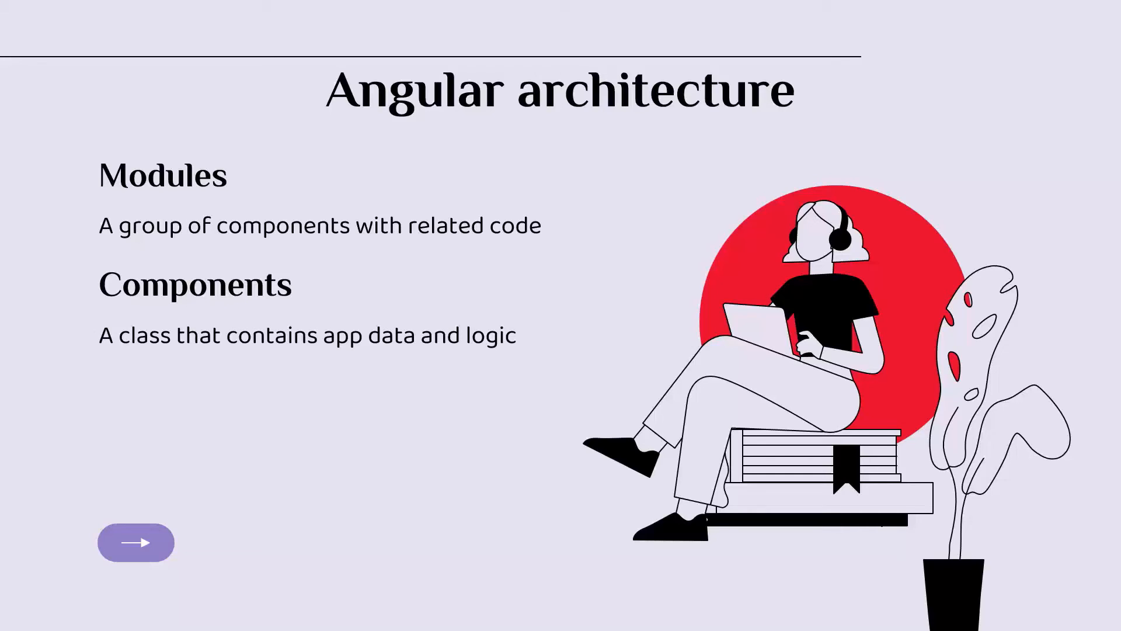
pyautogui.click(137, 541)
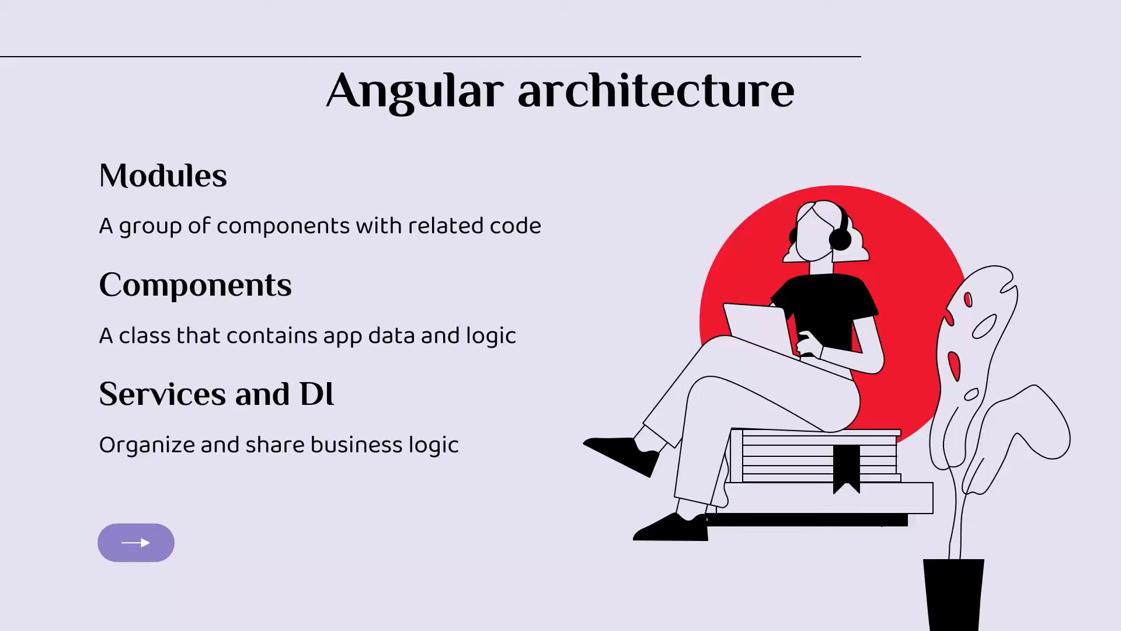
# Step: Advance to the Application diagram of modules containing components, some with DI
pyautogui.click(136, 541)
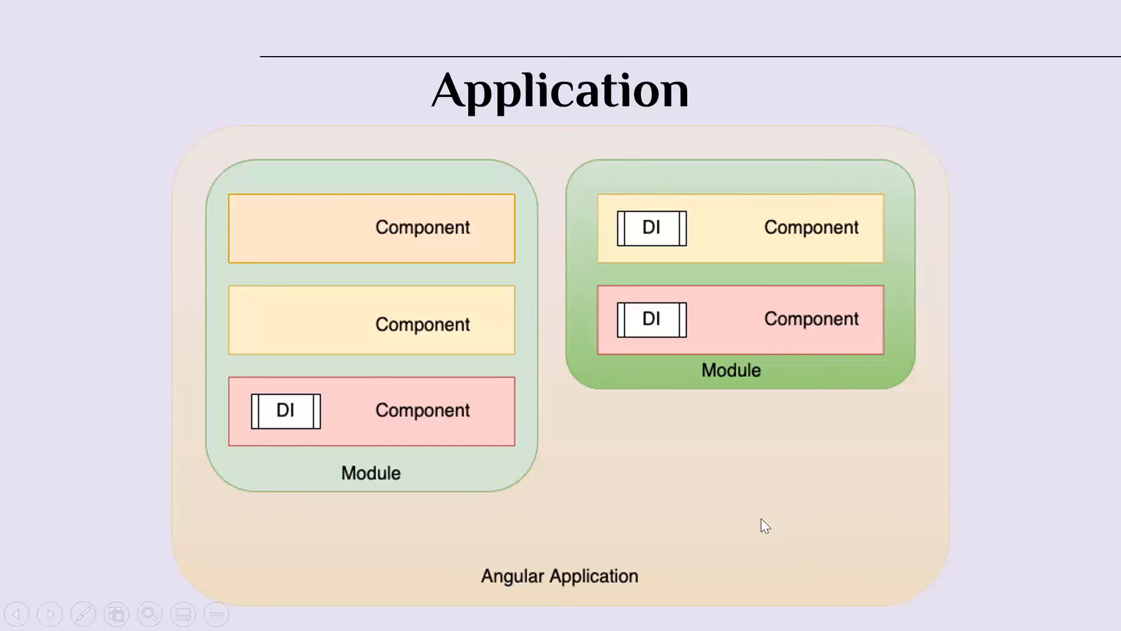
pyautogui.moveTo(476, 508)
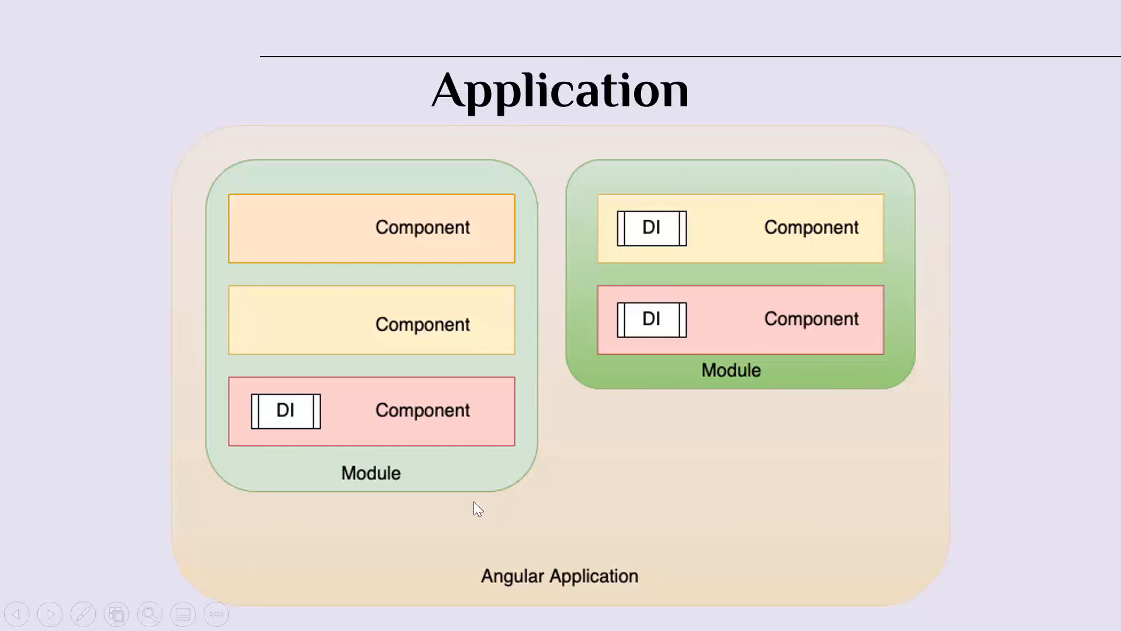
pyautogui.moveTo(504, 348)
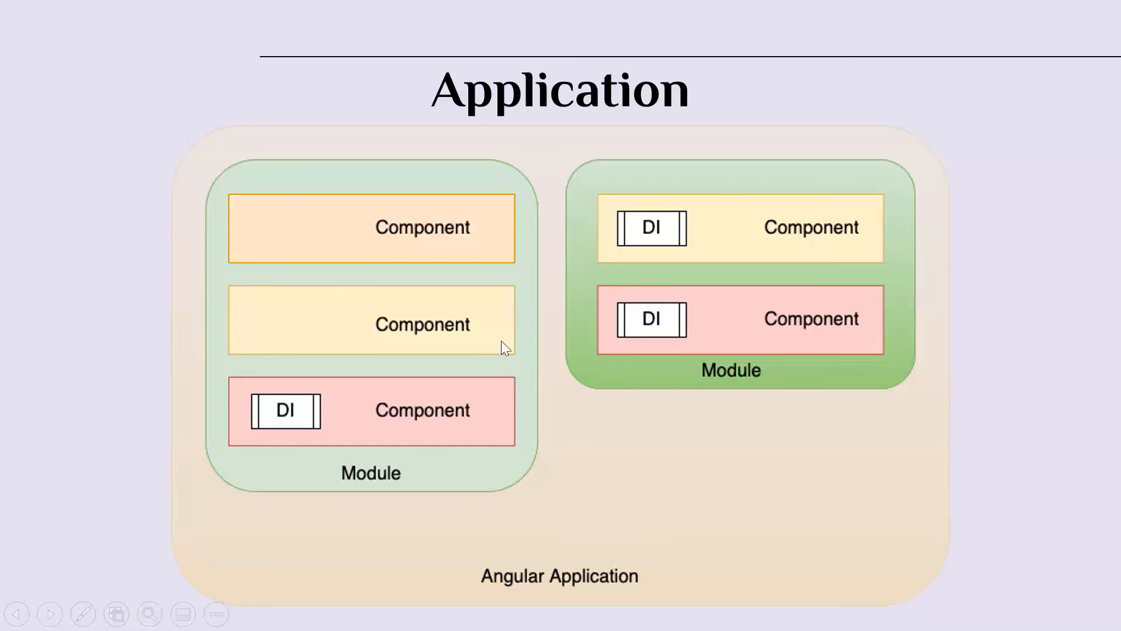
pyautogui.moveTo(472, 418)
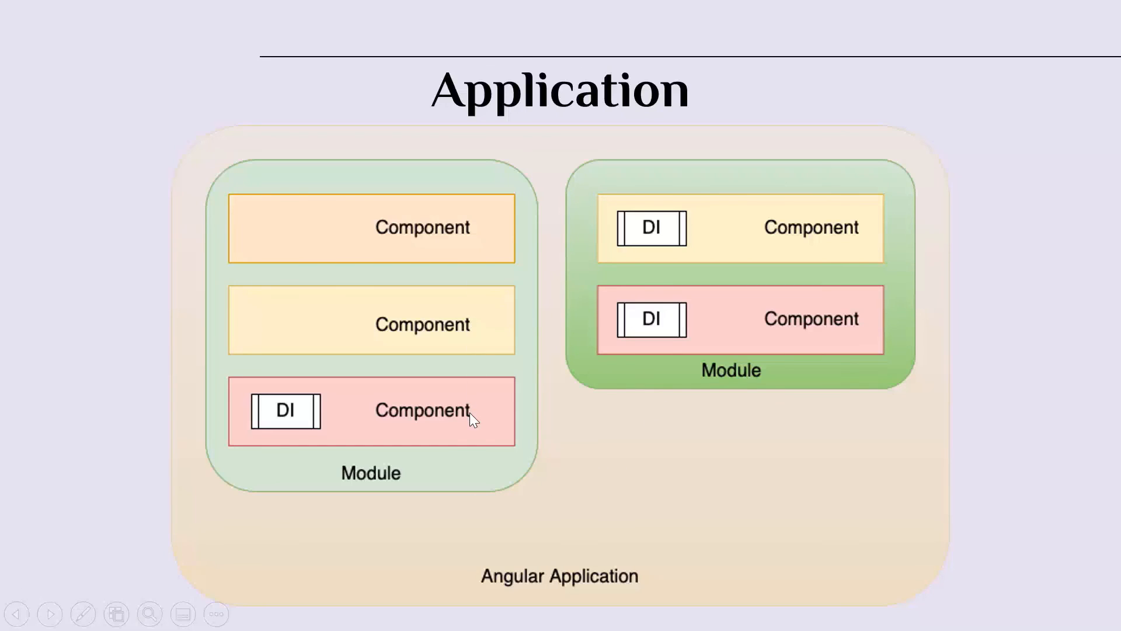
pyautogui.moveTo(597, 302)
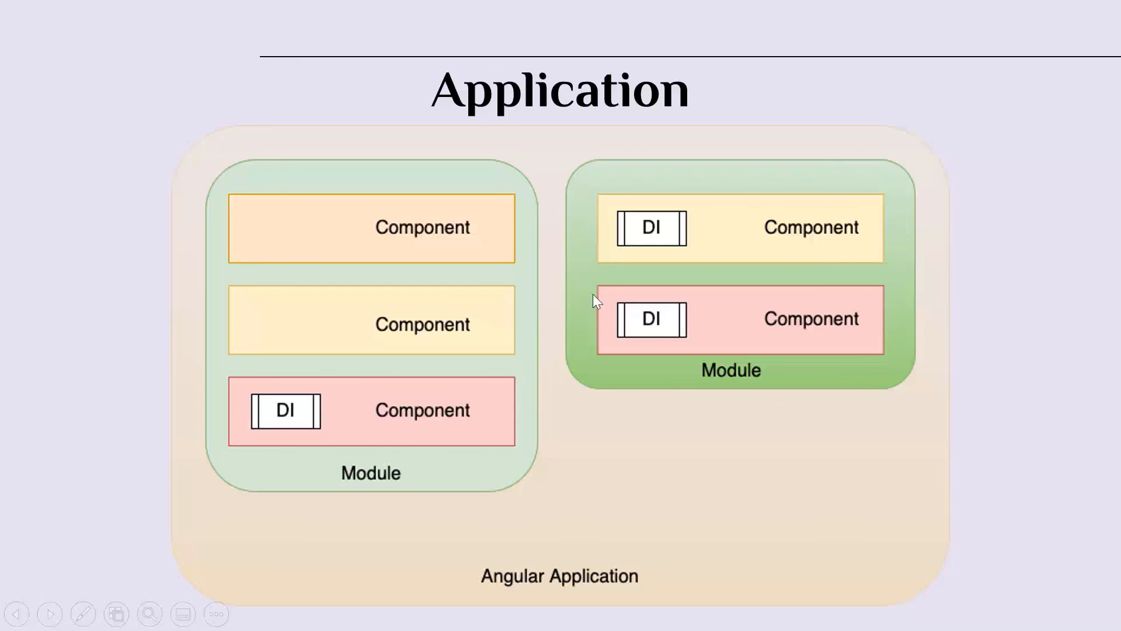
pyautogui.moveTo(436, 427)
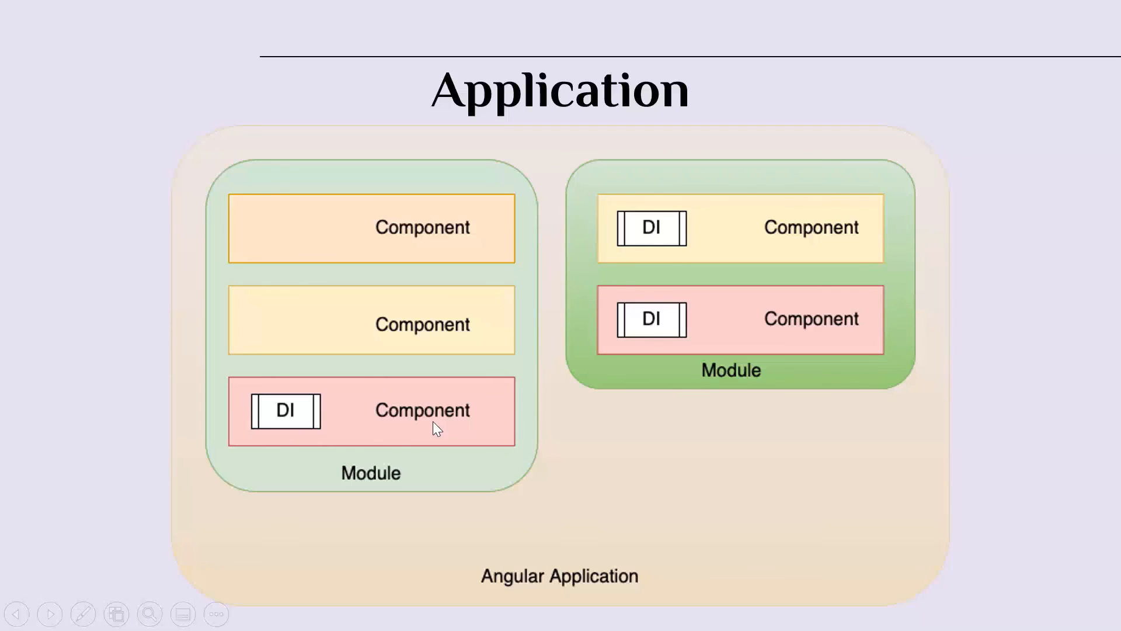
pyautogui.moveTo(465, 452)
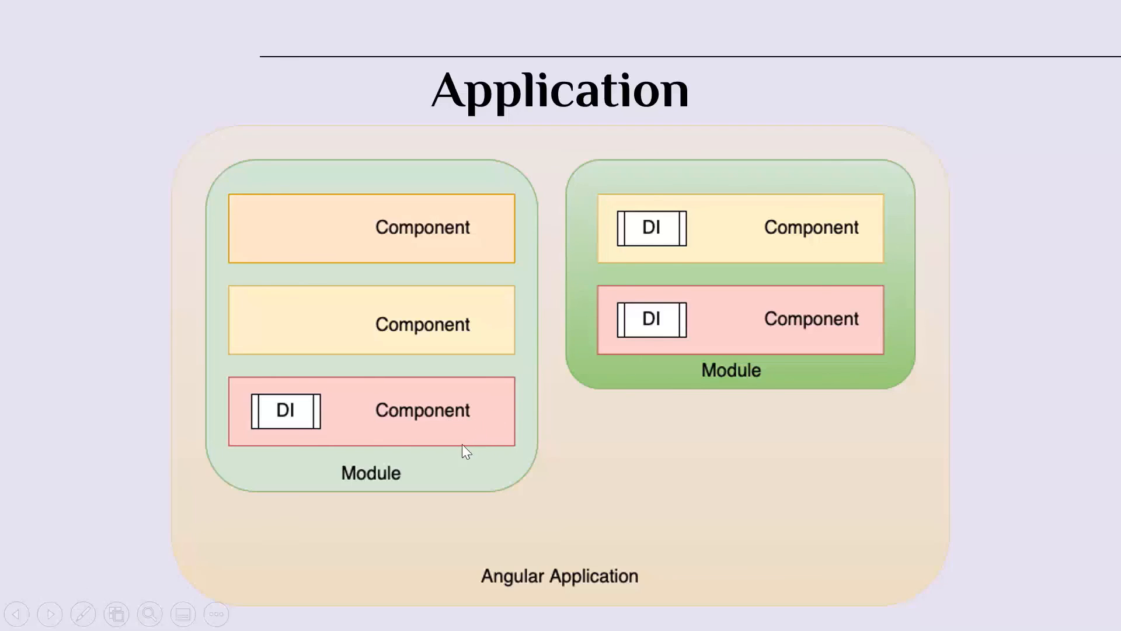
pyautogui.moveTo(300, 471)
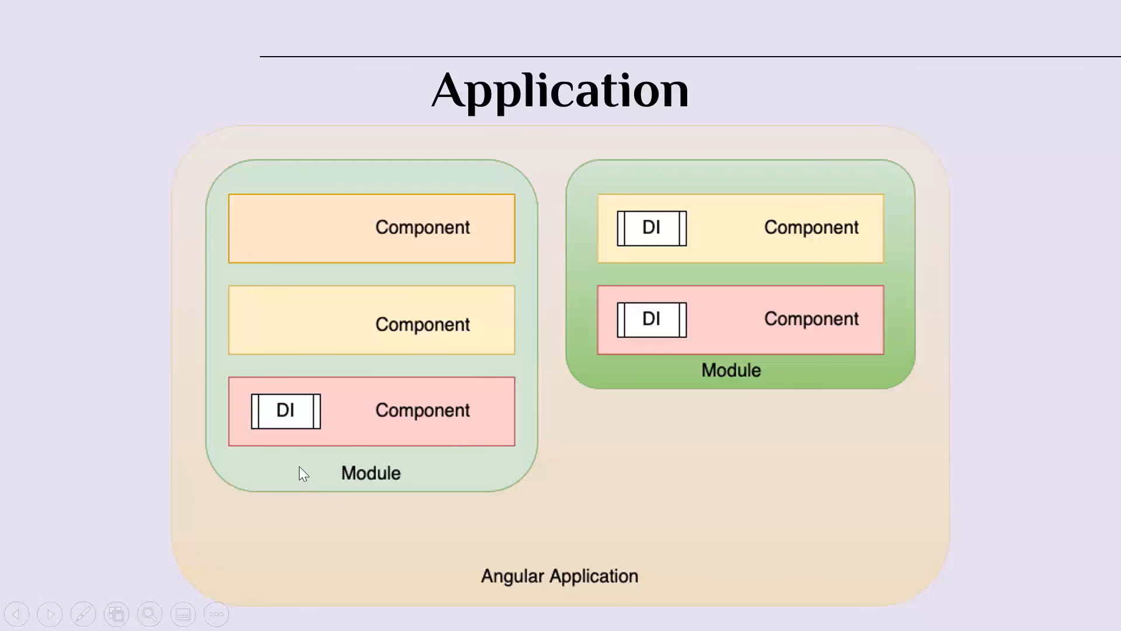
pyautogui.moveTo(293, 421)
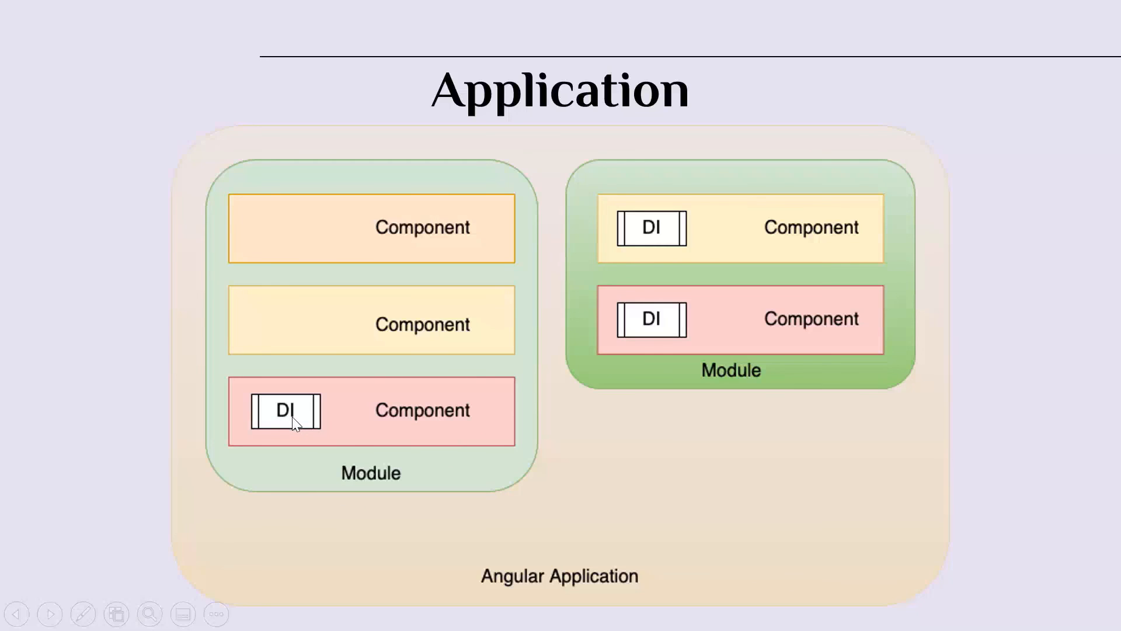
pyautogui.moveTo(700, 328)
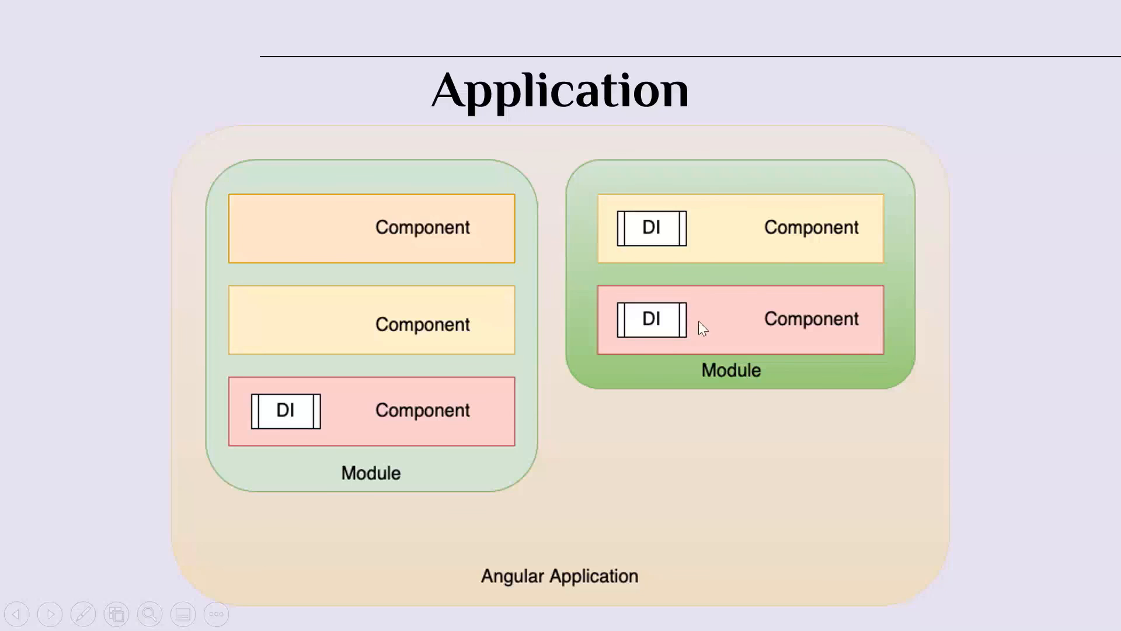
pyautogui.moveTo(709, 398)
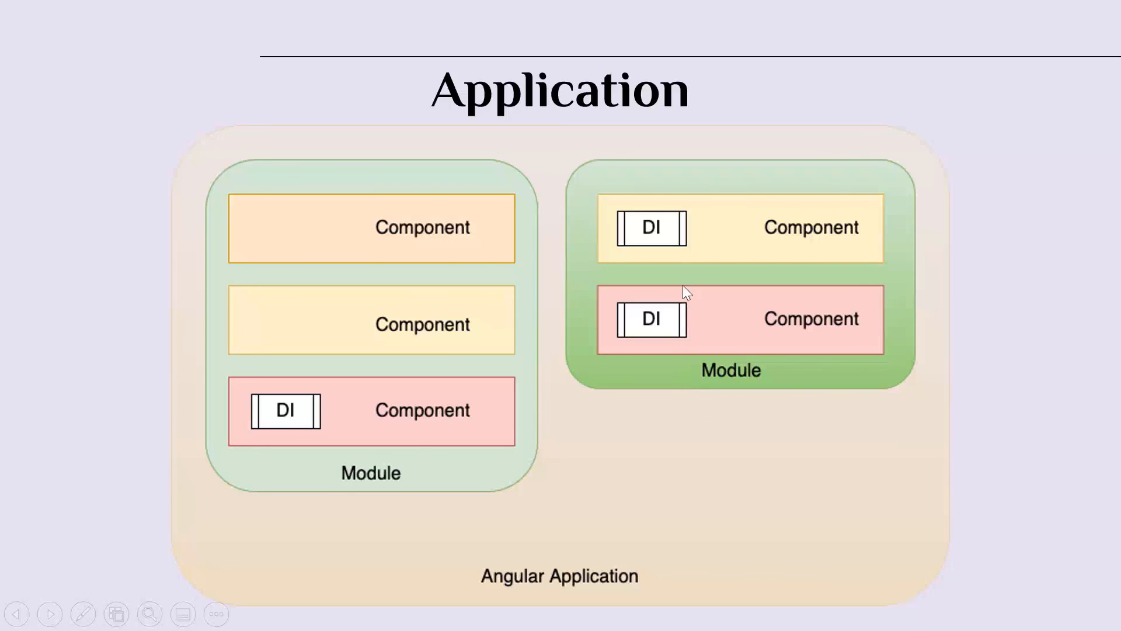
pyautogui.moveTo(672, 334)
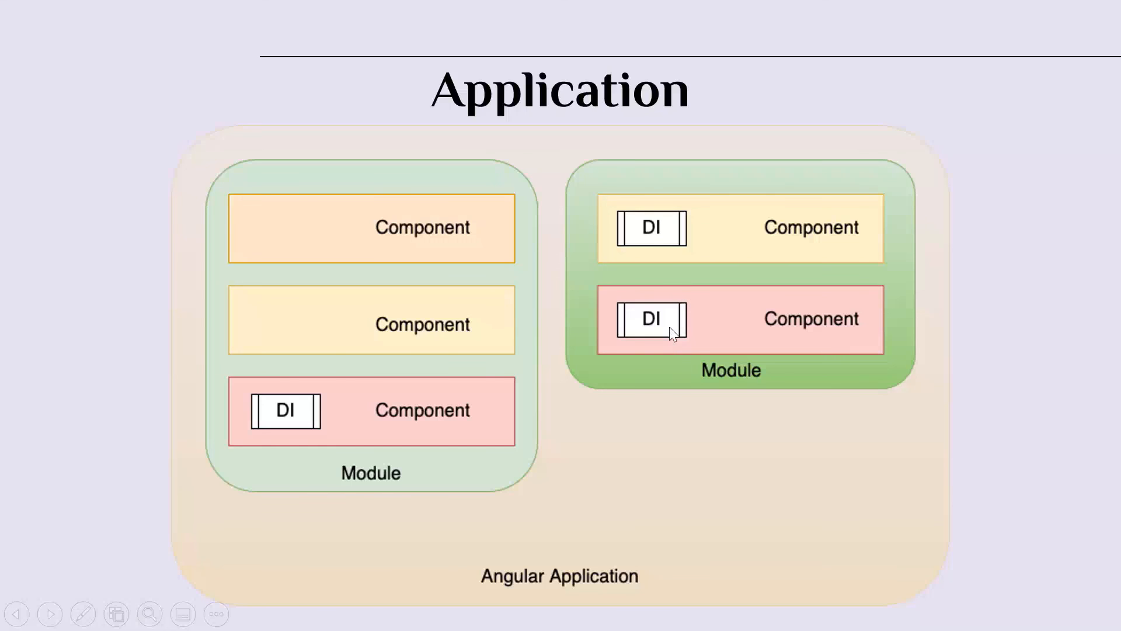